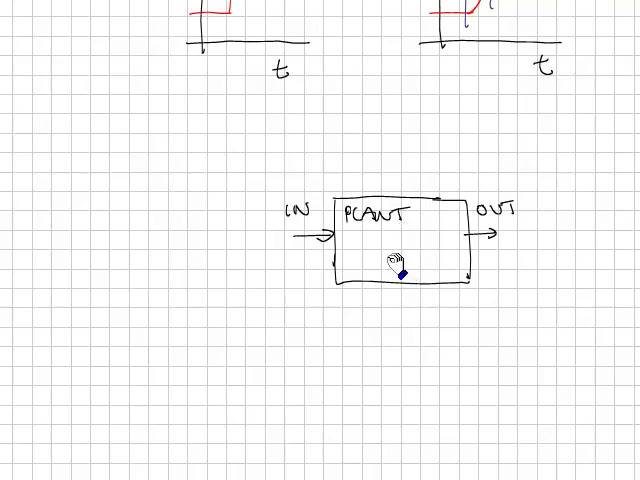
type("DEQ")
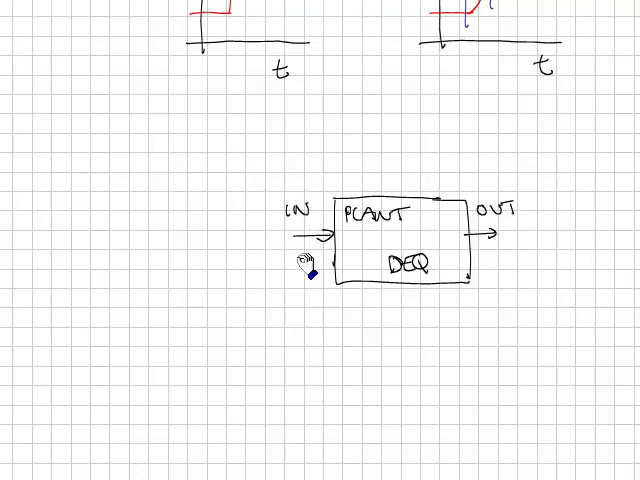